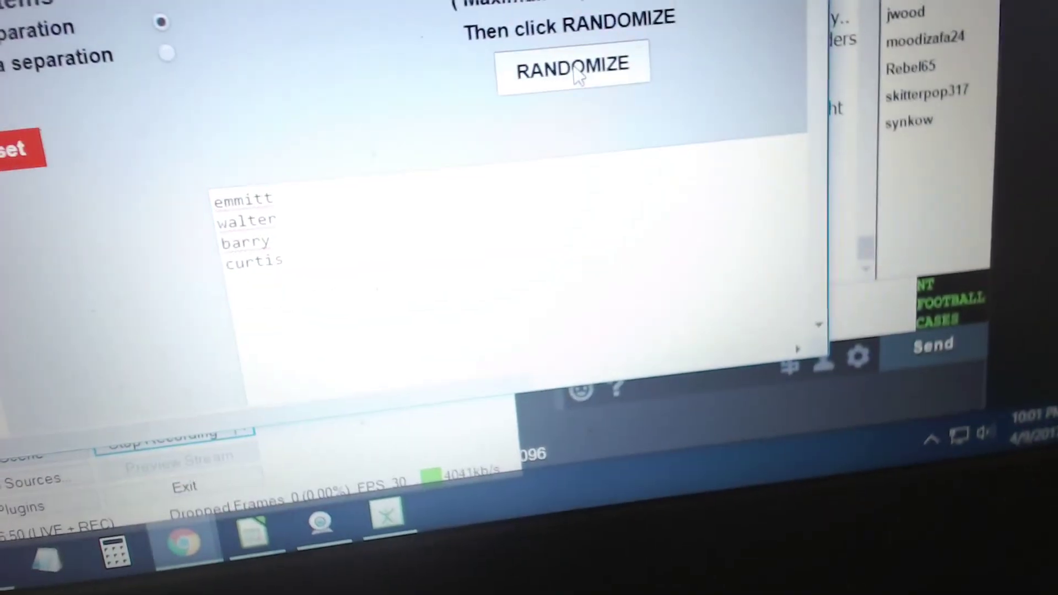
Randomize emmitt, walter, barry and curtis twice, ending as barry, emmitt, walter, curtis.
{"action": "left_click", "coordinate": [572, 66]}
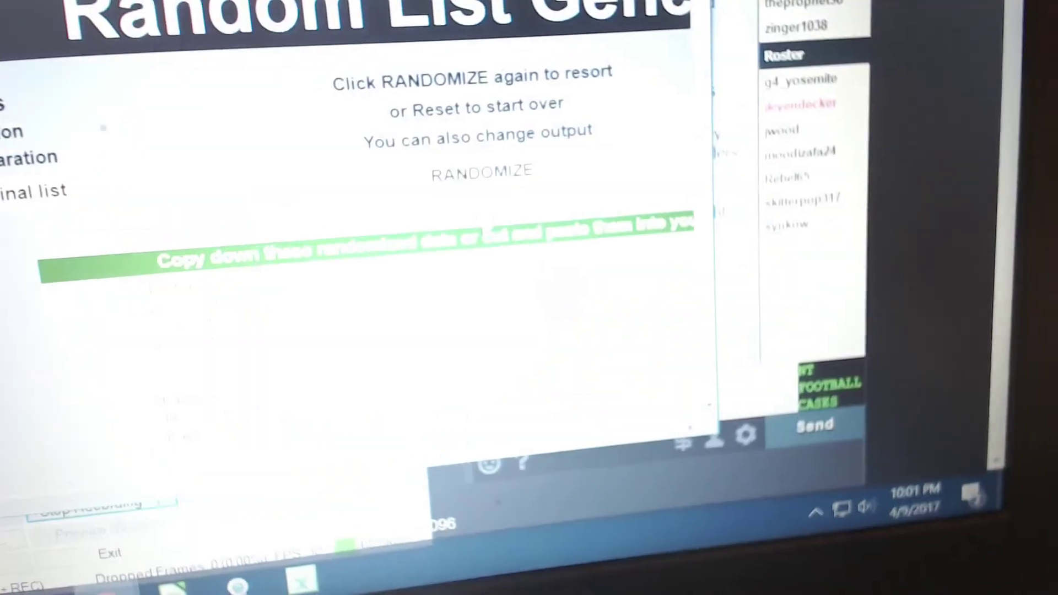
{"action": "left_click", "coordinate": [481, 170]}
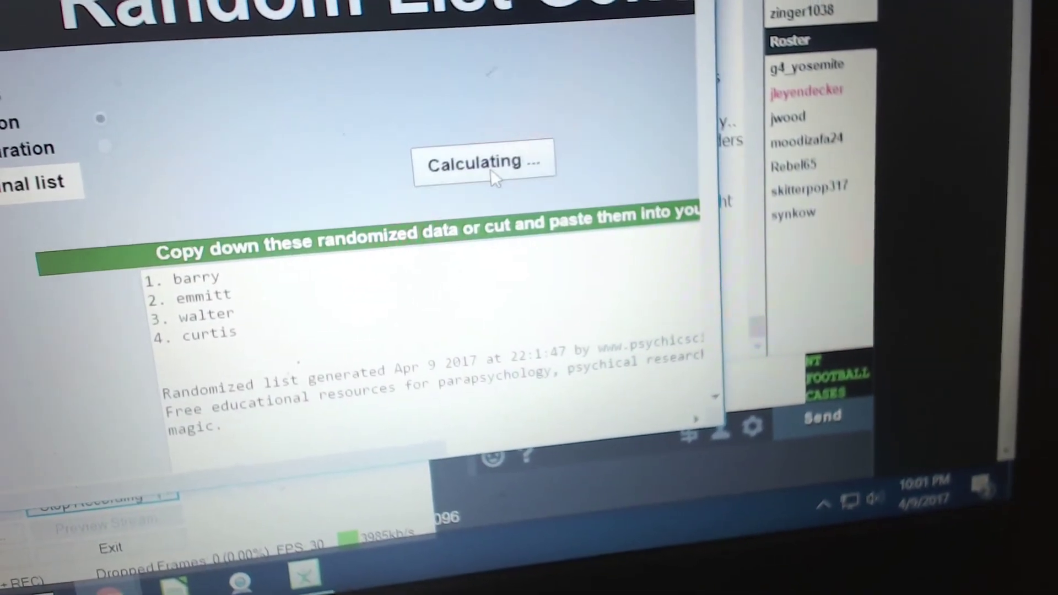